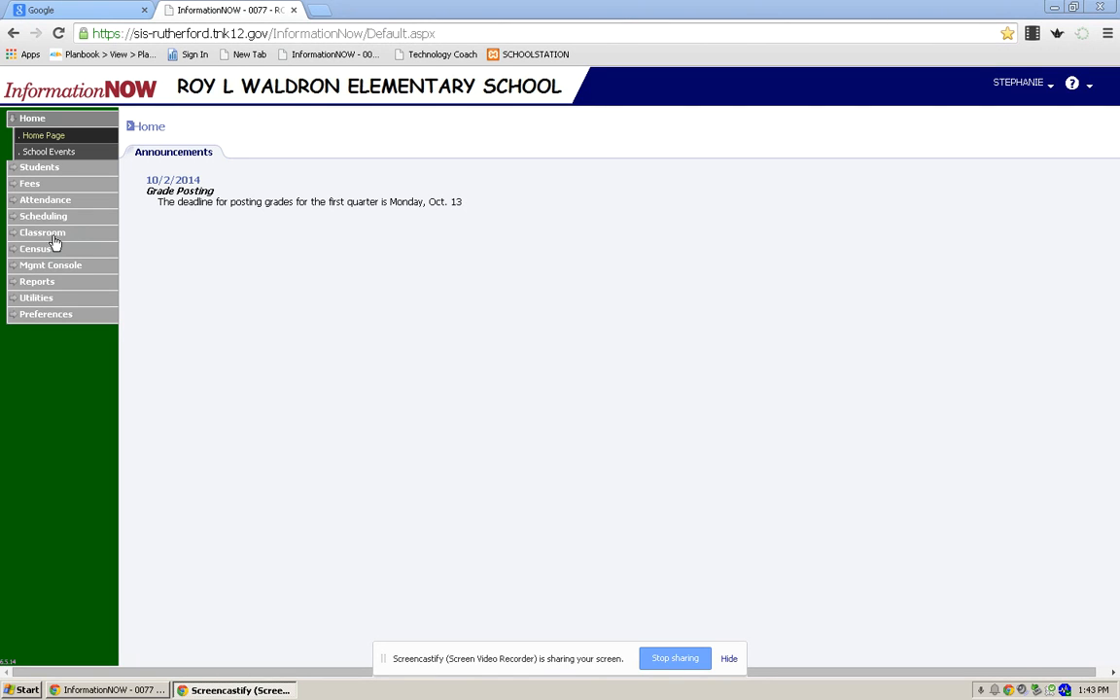
# Step: Open the gradebook for course section 4LA.008 from the Classroom > Grade Book section list
pyautogui.click(43, 233)
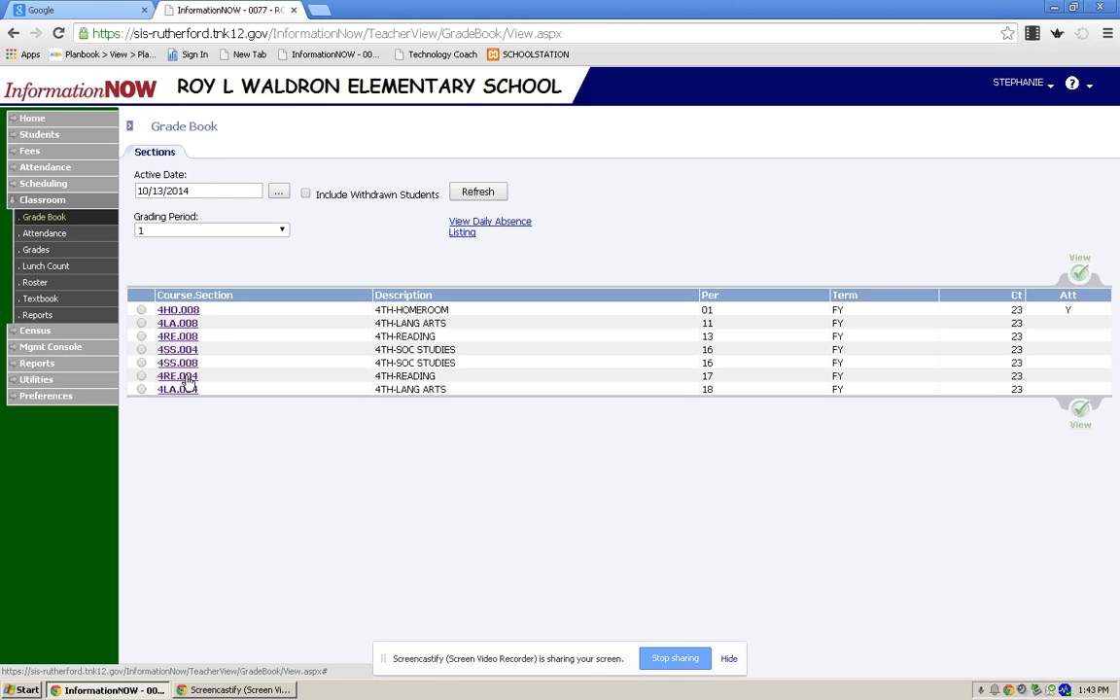
pyautogui.moveTo(174, 331)
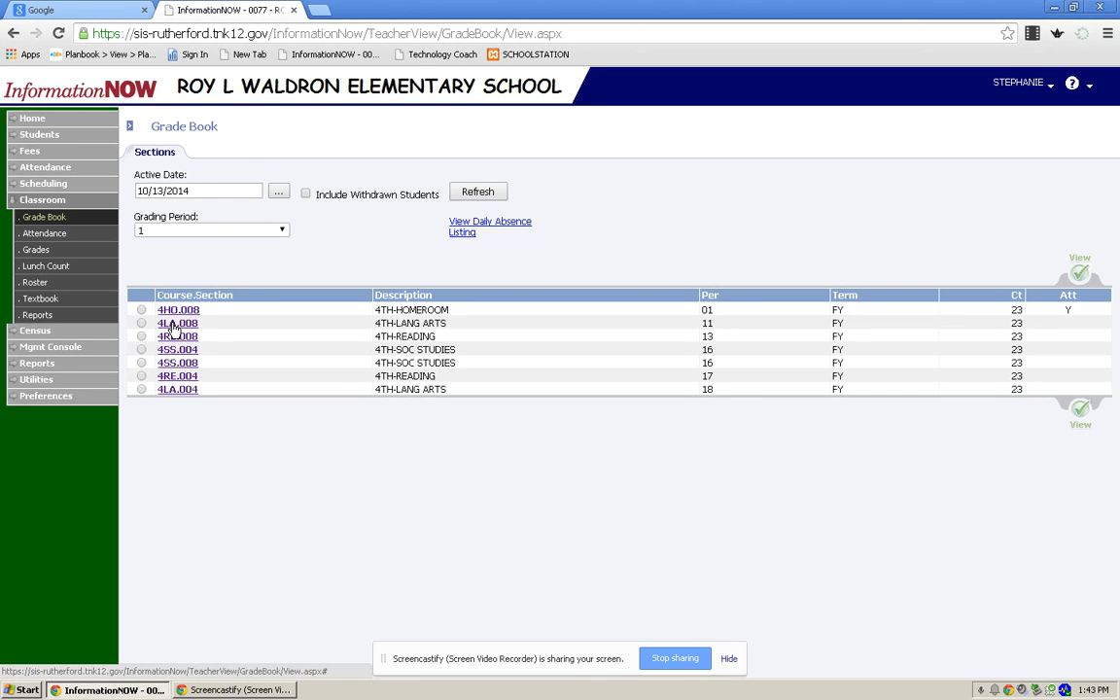
pyautogui.click(177, 323)
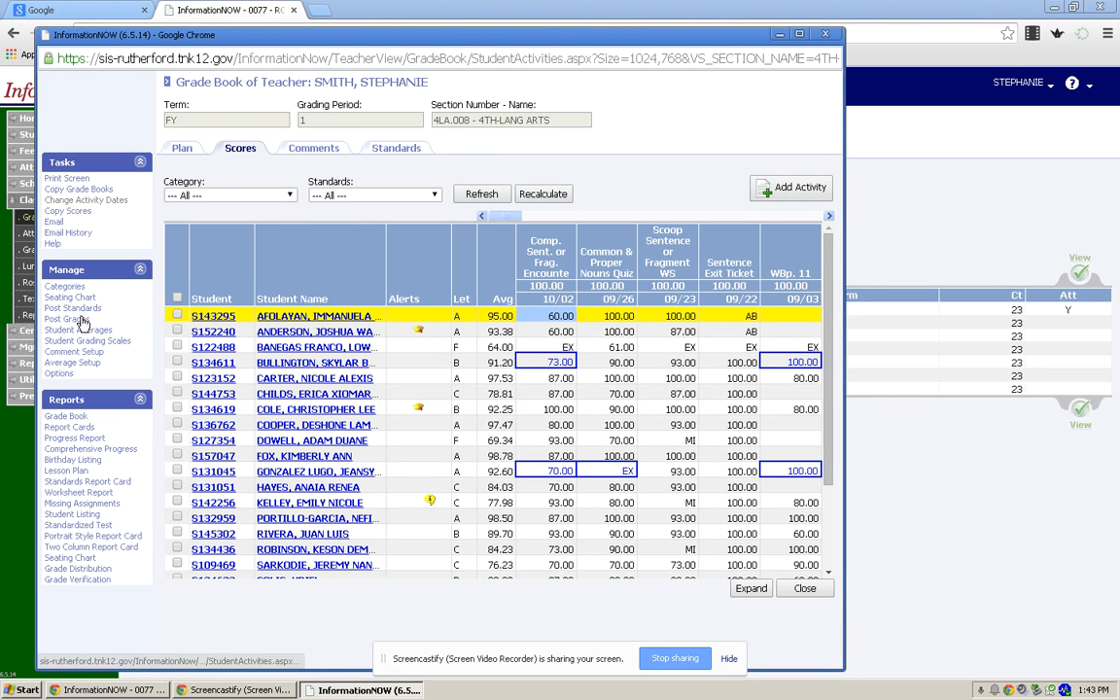
pyautogui.moveTo(78, 321)
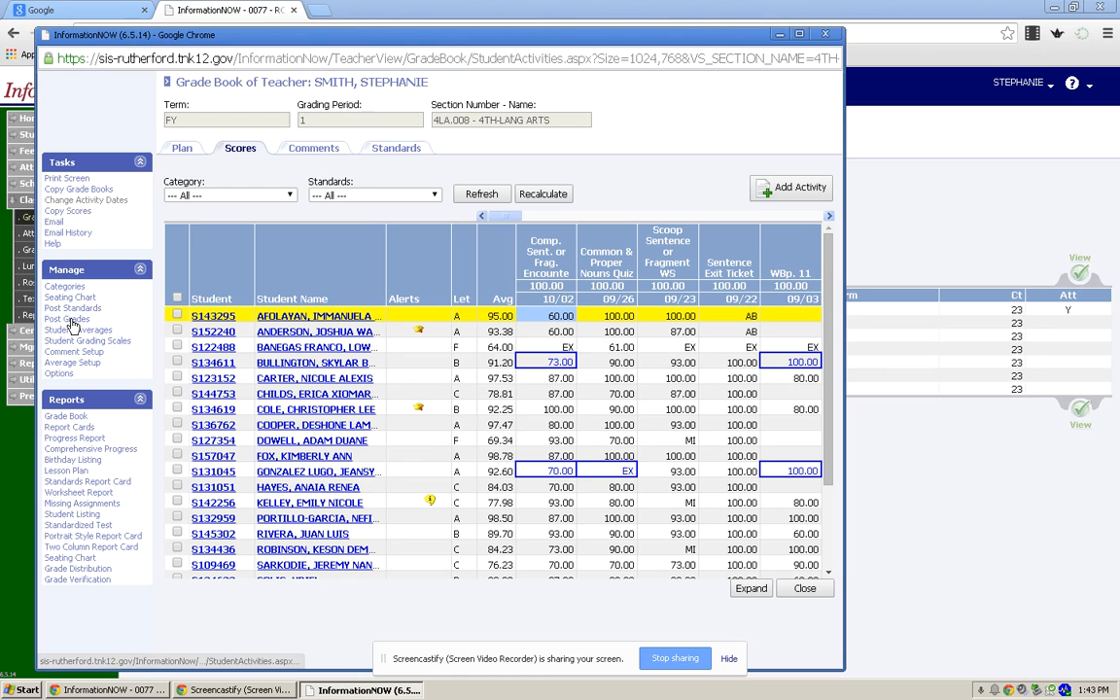
# Step: Post the Q1 system average as grades for section 4LA.008, 4TH-LANG ARTS
pyautogui.click(66, 319)
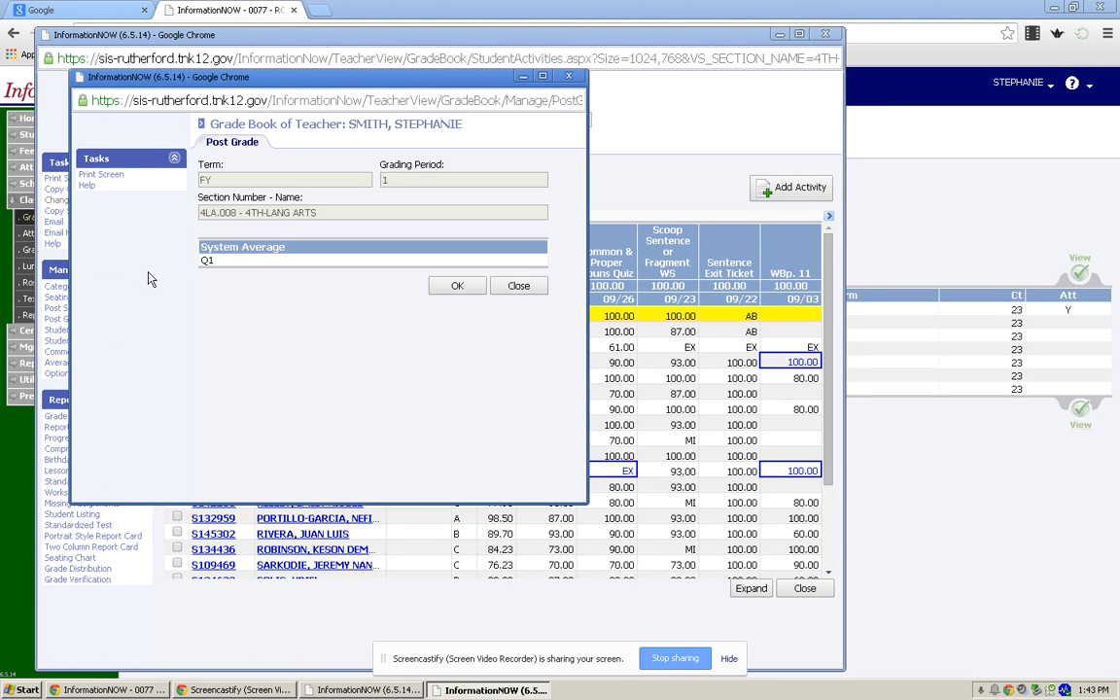
pyautogui.moveTo(234, 274)
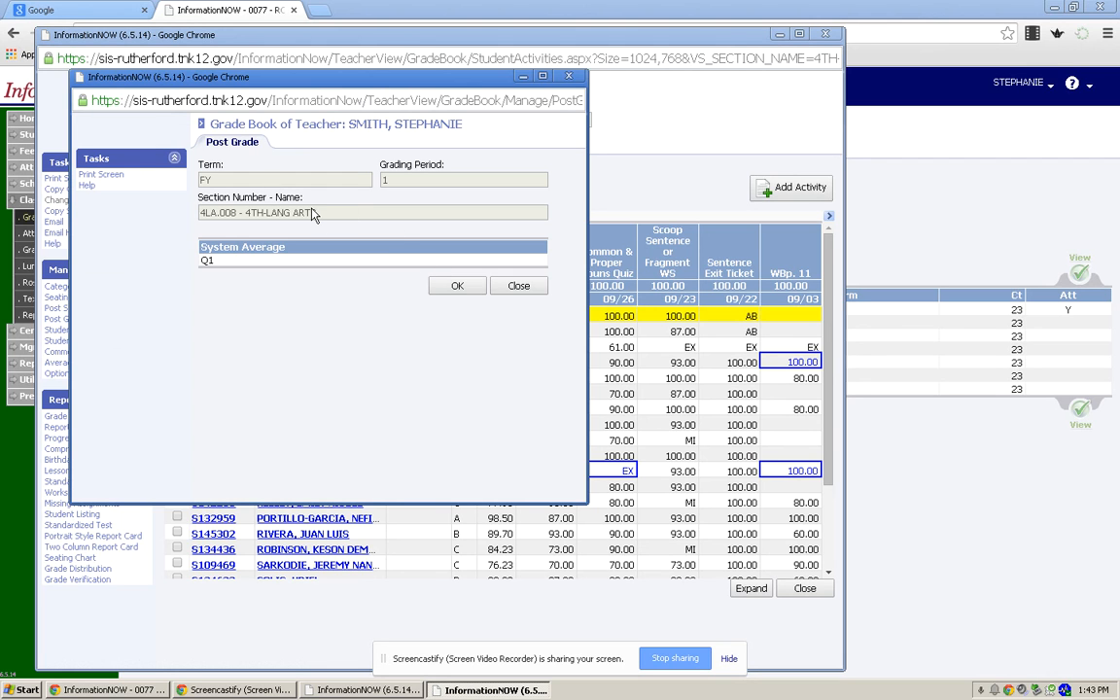
pyautogui.moveTo(390, 257)
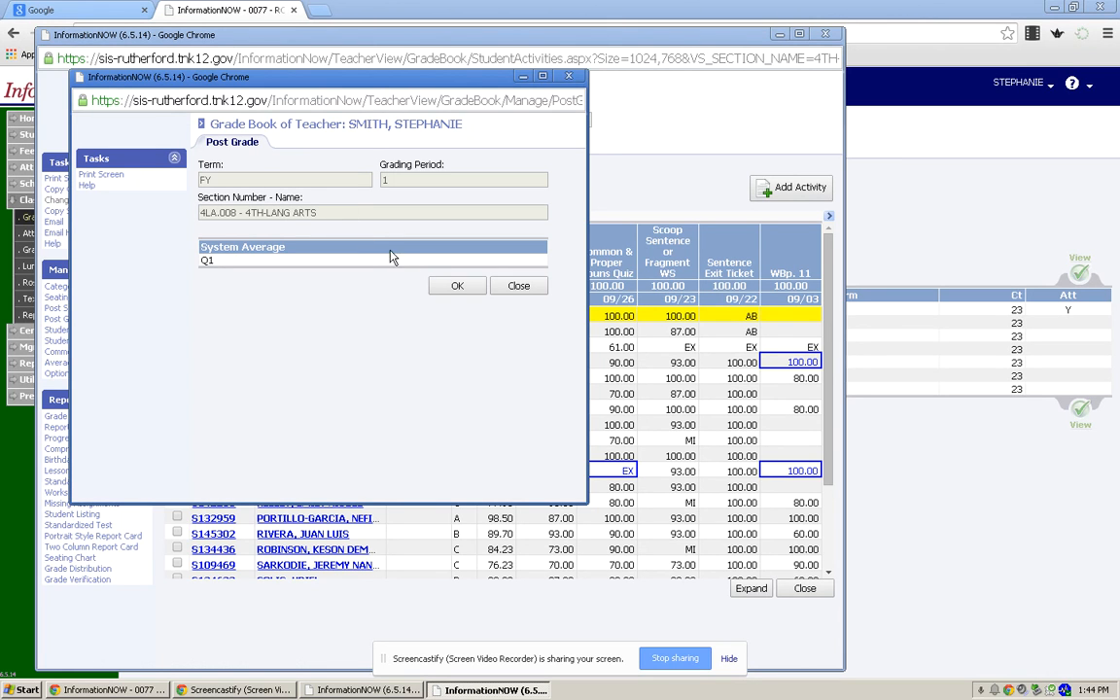
pyautogui.click(457, 286)
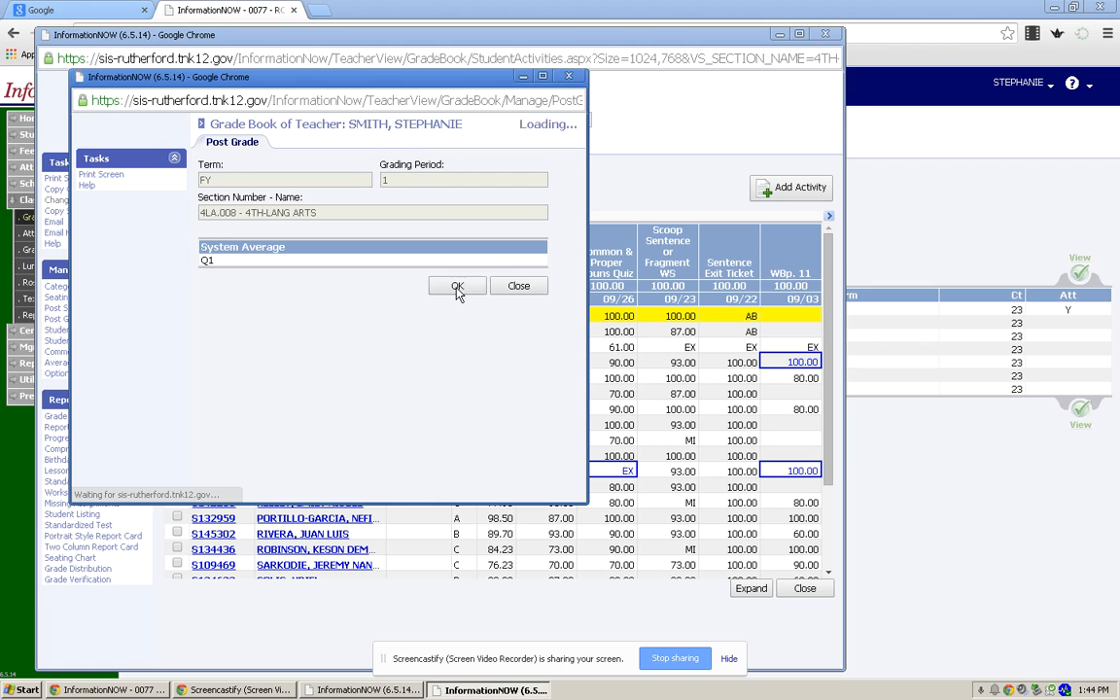
# Step: Close the Language Arts gradebook and return to the Grade Book Sections list
pyautogui.click(457, 286)
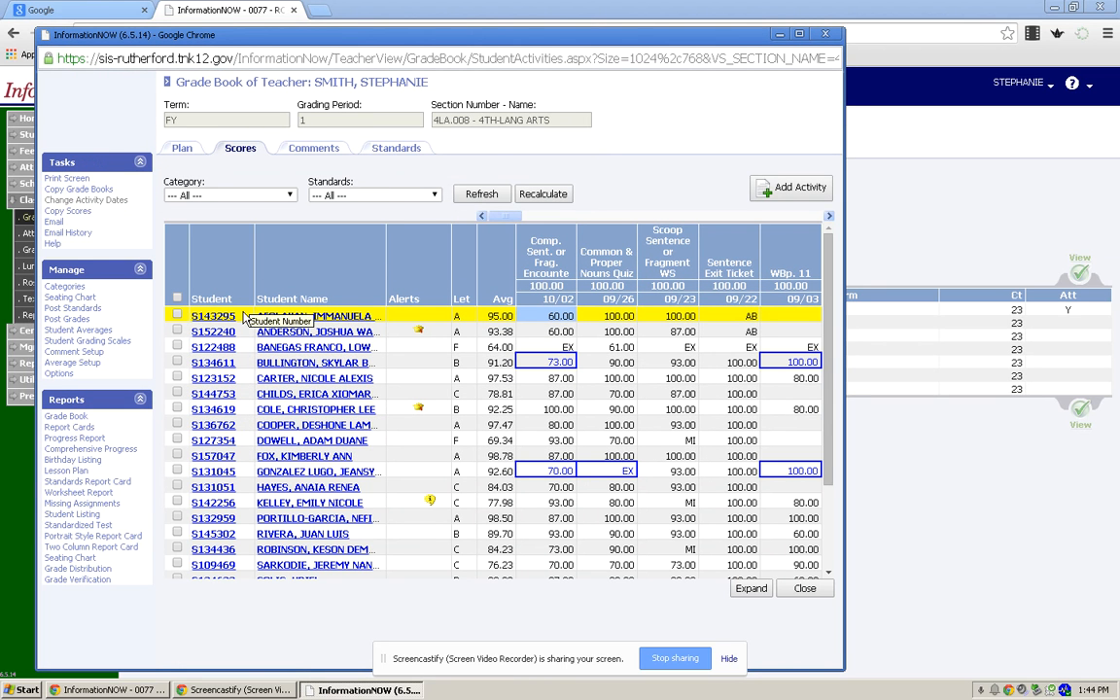
pyautogui.moveTo(140, 221)
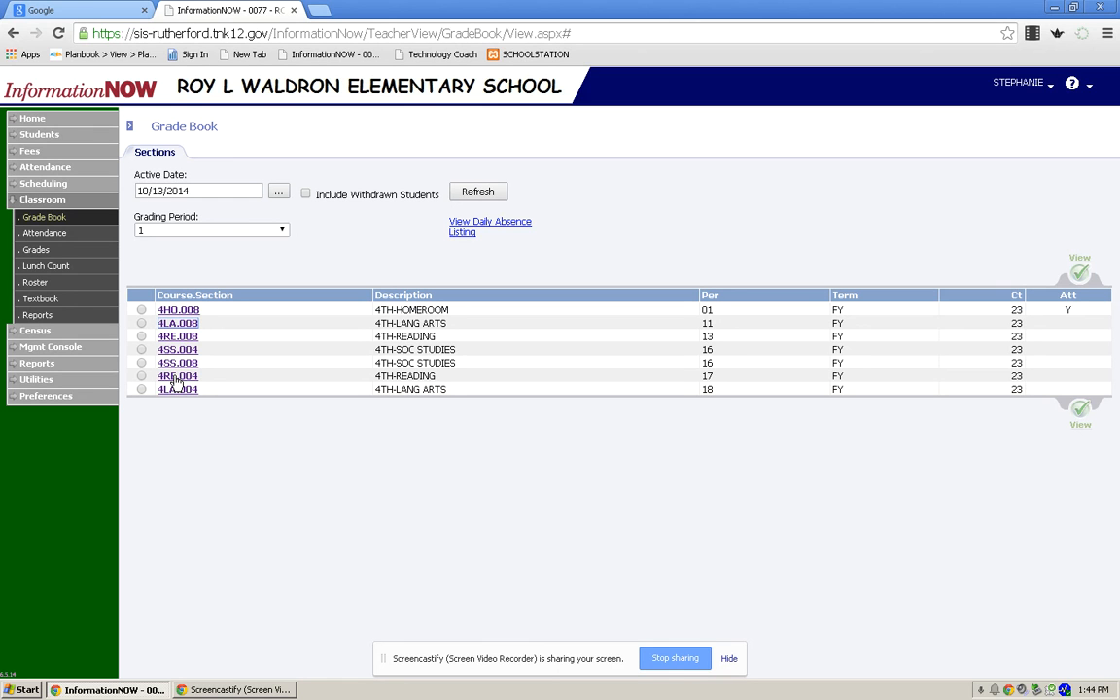
pyautogui.moveTo(595, 563)
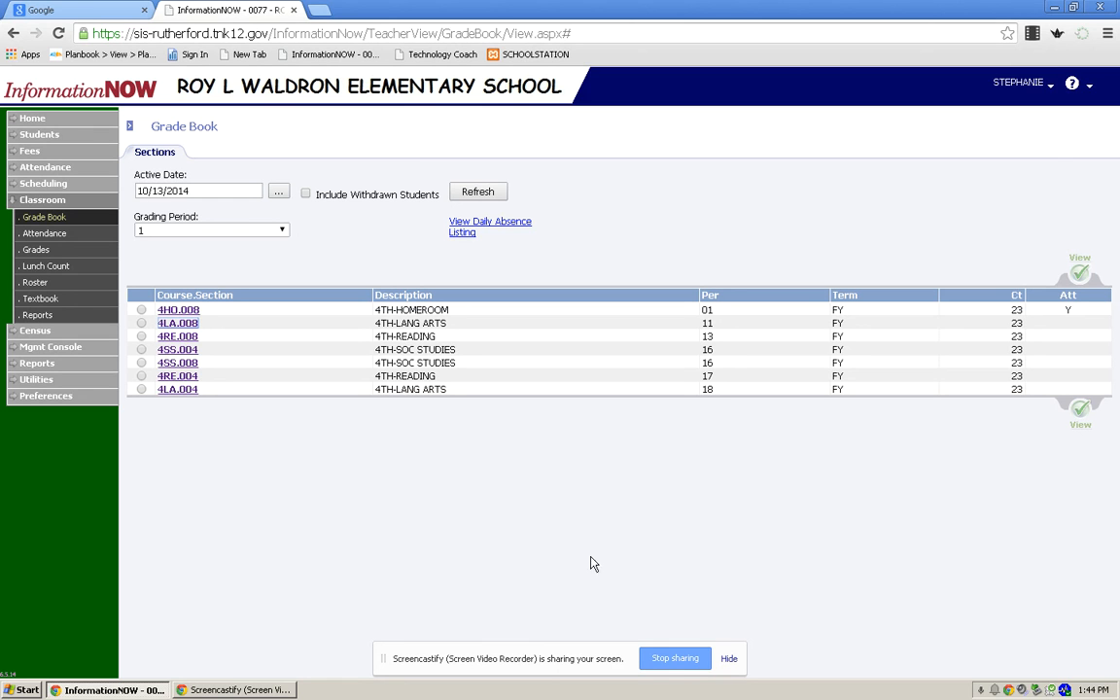